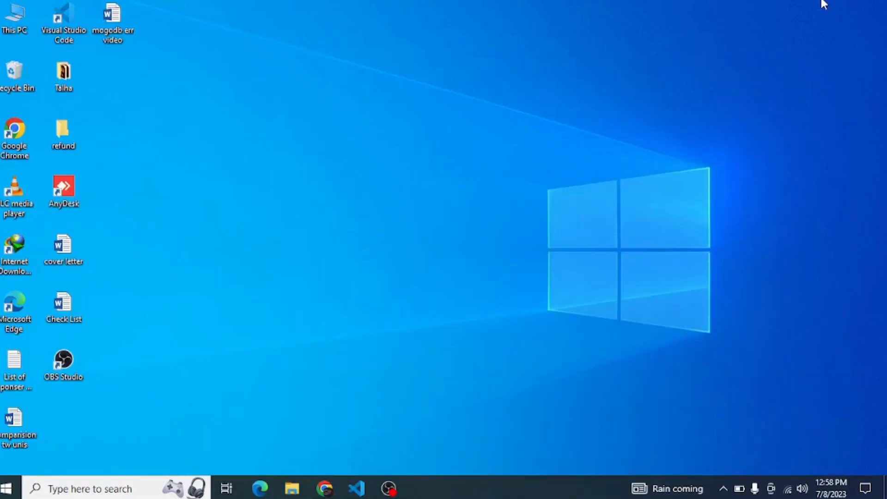
mouse_move(393, 423)
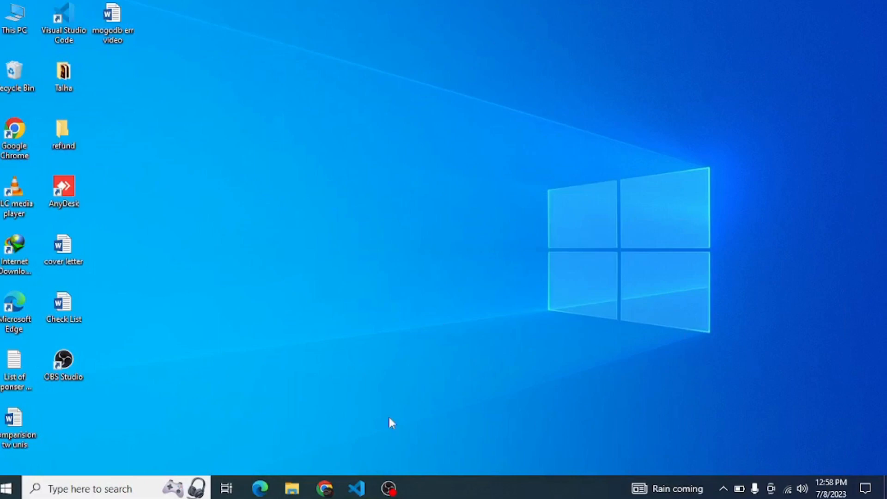
Launch Visual Studio Code from the taskbar to view the meetup project's querySrv ECONNREFUSED error.
left_click(356, 489)
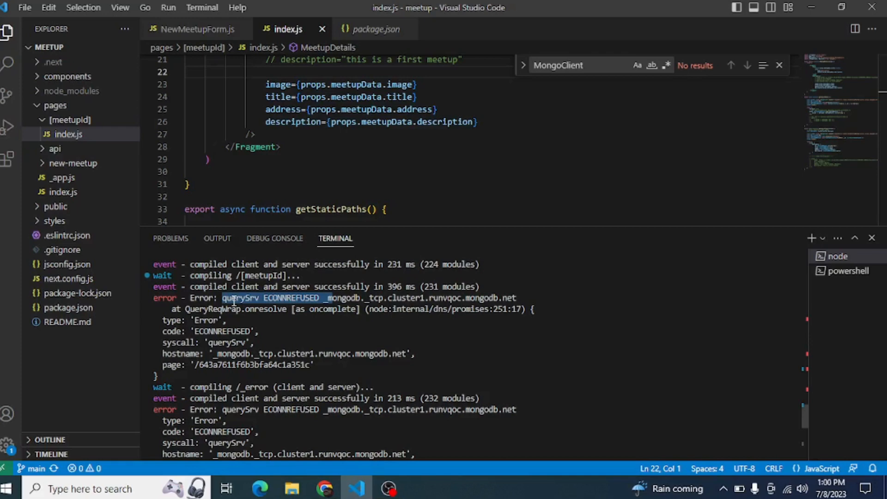
mouse_move(825, 260)
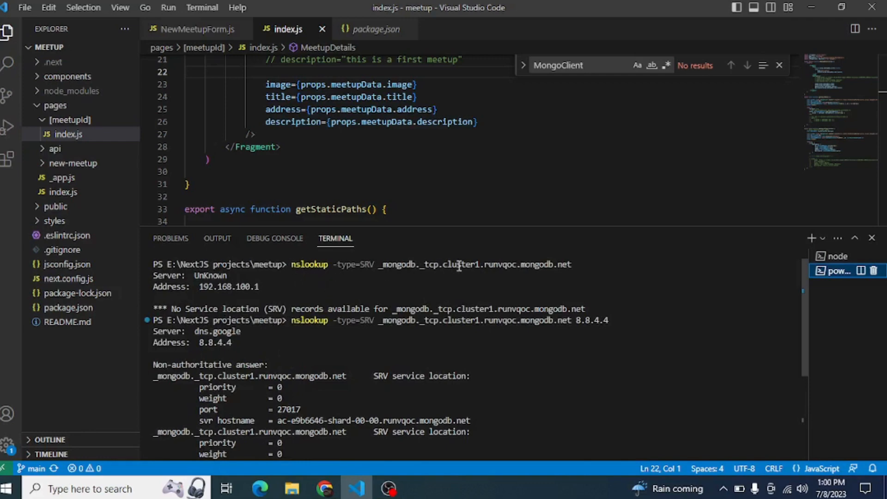
Review the nslookup output, highlighting the unknown default DNS server and the local router address.
left_click_drag(418, 264, 572, 264)
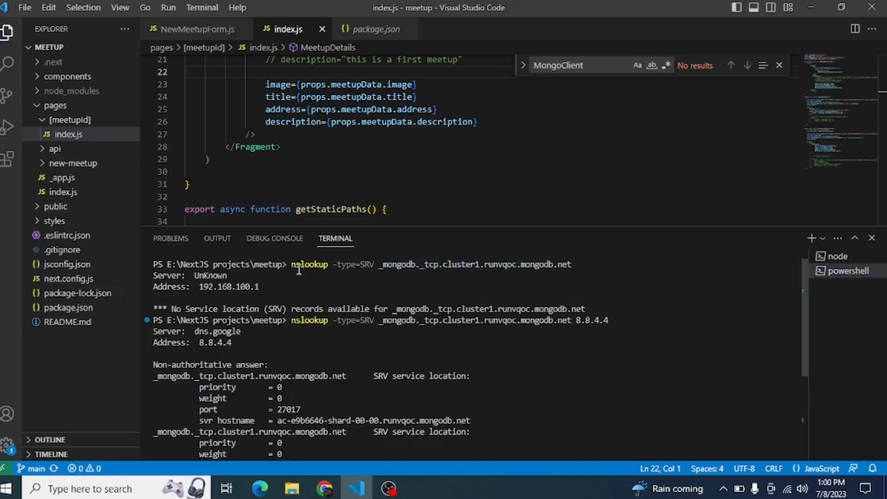
mouse_move(247, 276)
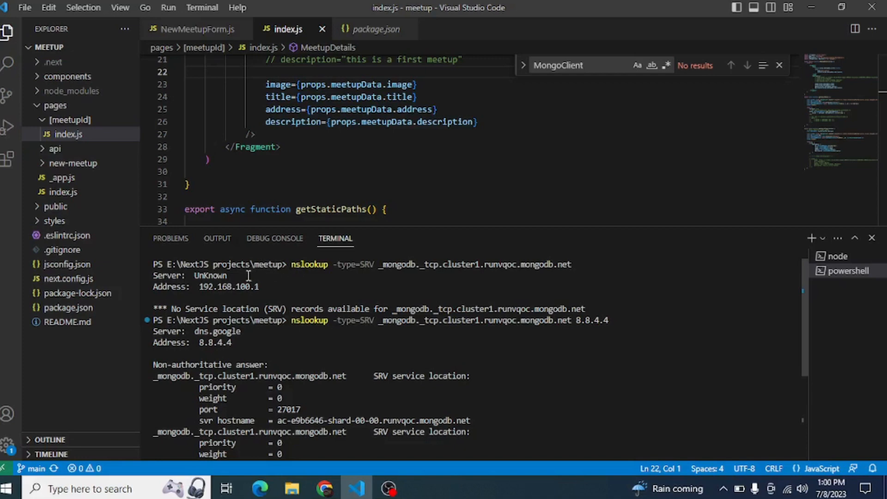
double_click(167, 275)
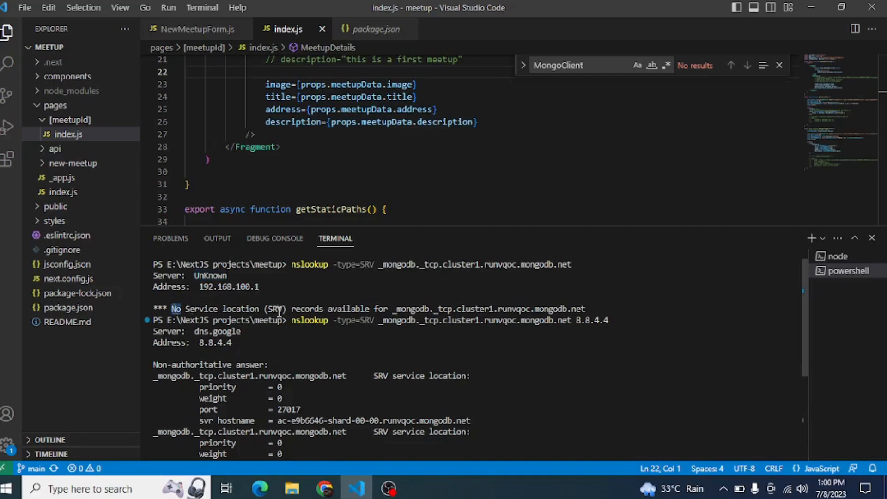
mouse_move(396, 310)
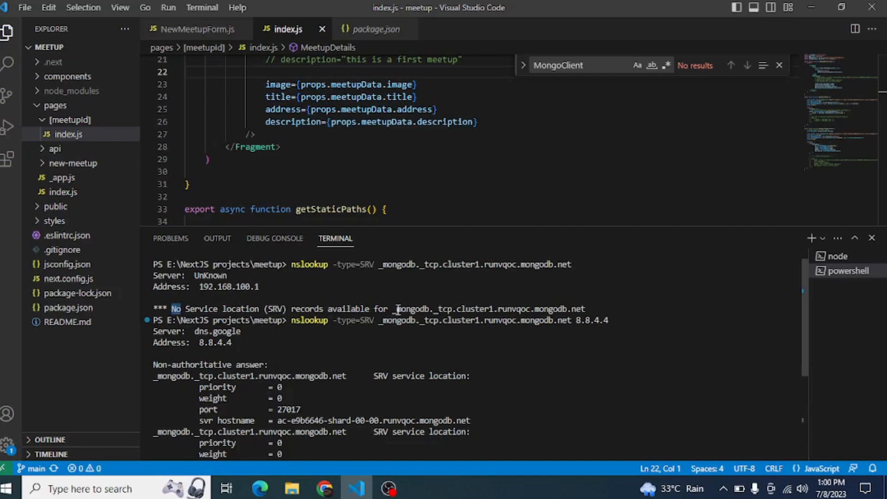
mouse_move(226, 290)
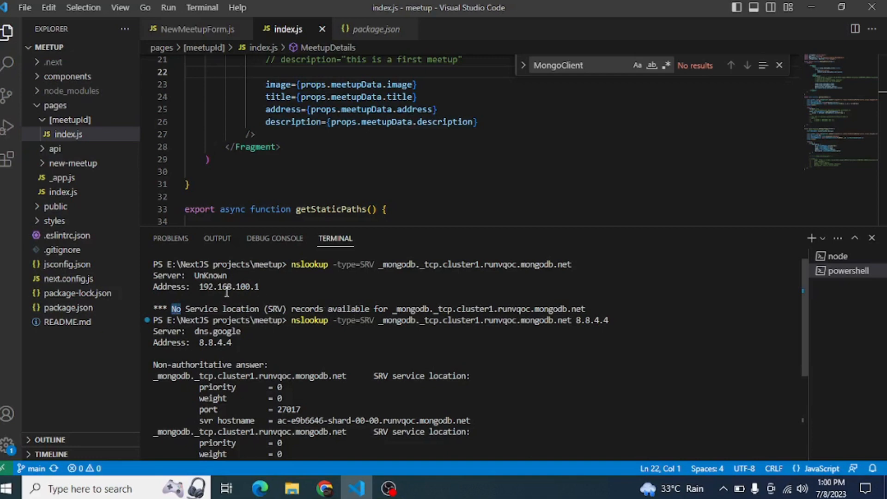
double_click(226, 287)
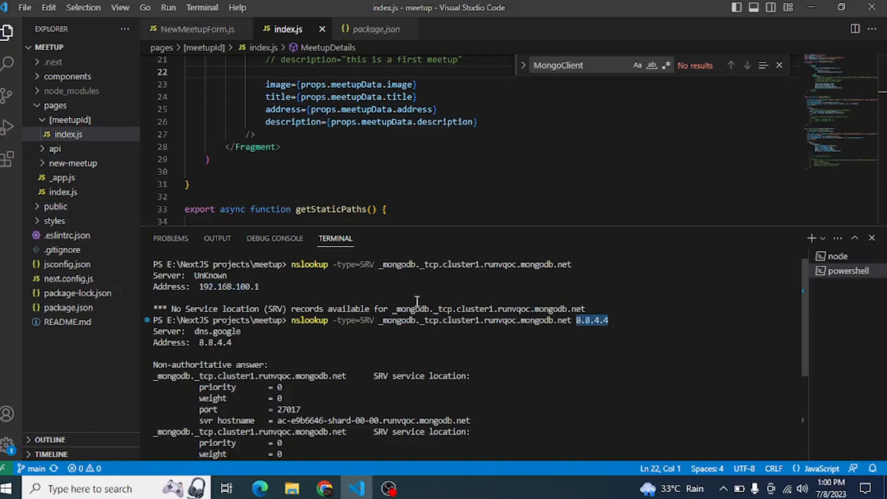
mouse_move(475, 320)
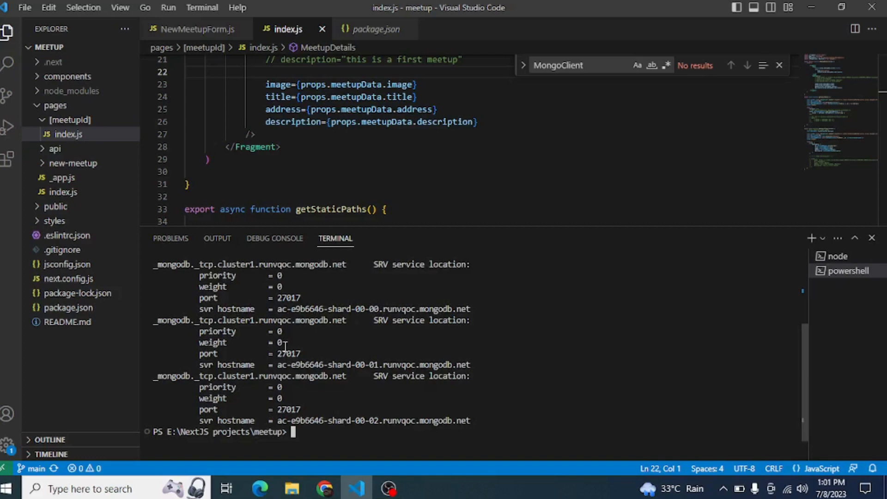
mouse_move(611, 219)
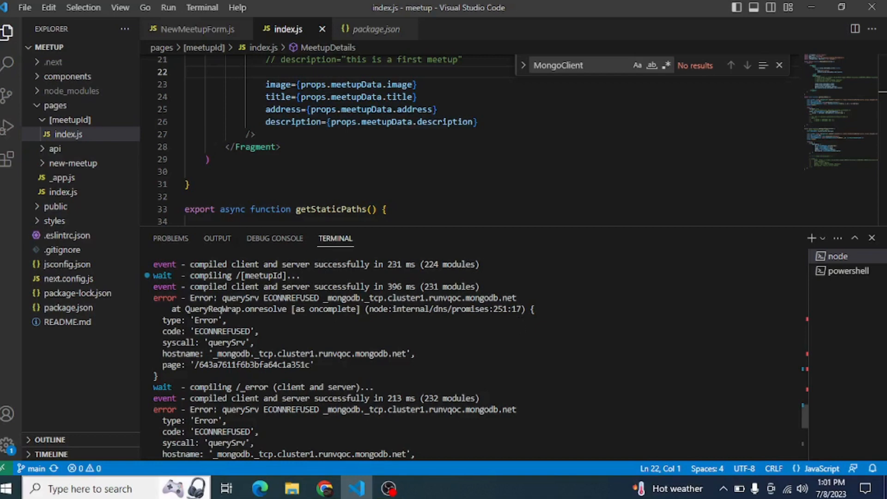
Search 'control' in Windows search and launch Control Panel.
type("d")
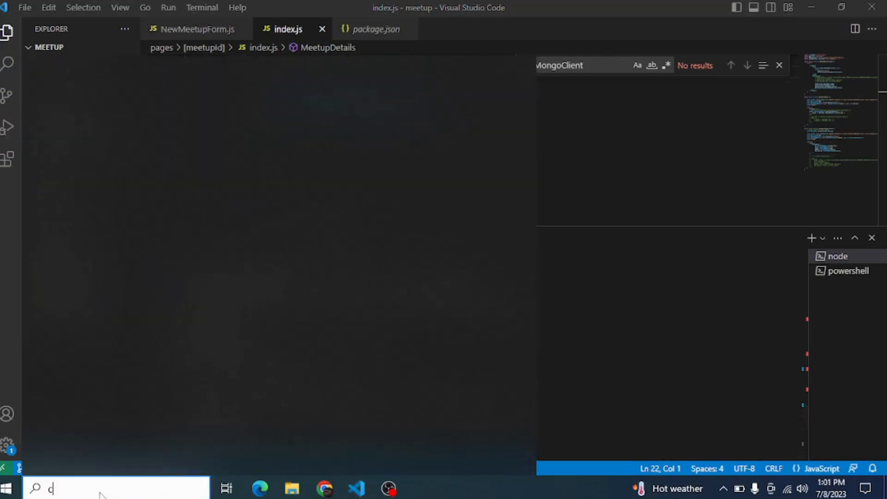
type("ontr")
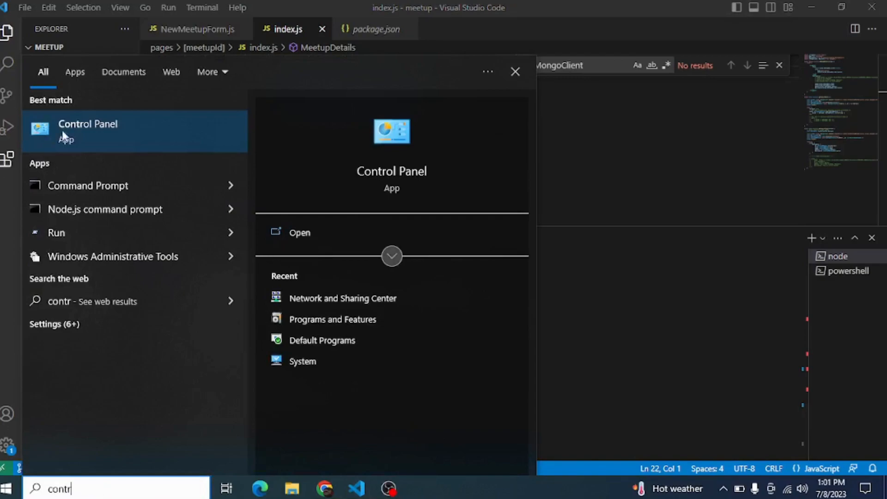
left_click(87, 124)
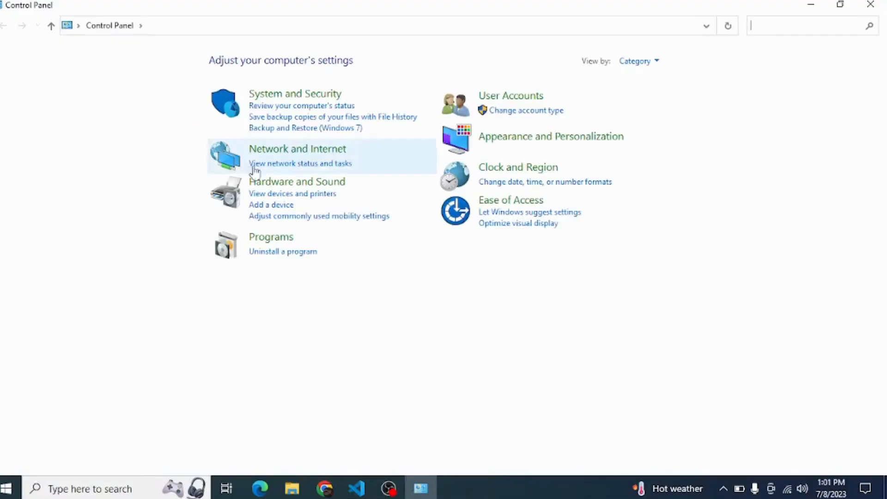
Go to Network and Internet, then Network and Sharing Center.
left_click(297, 149)
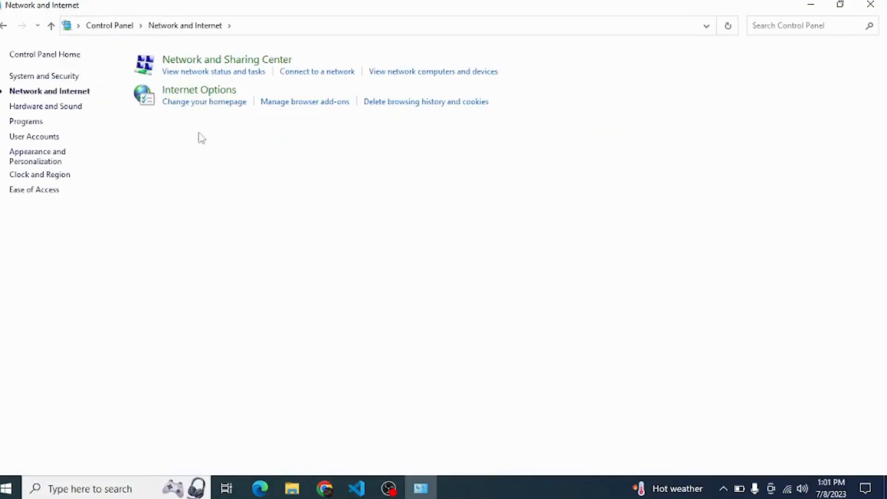
mouse_move(226, 60)
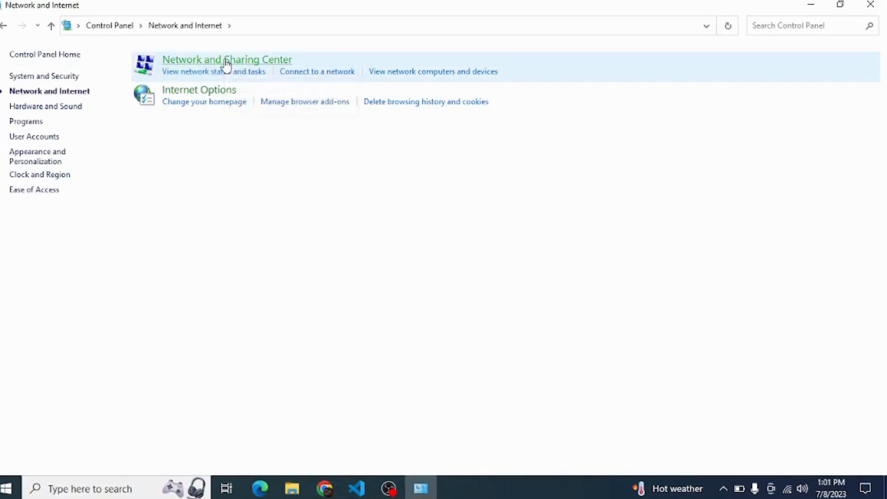
left_click(226, 59)
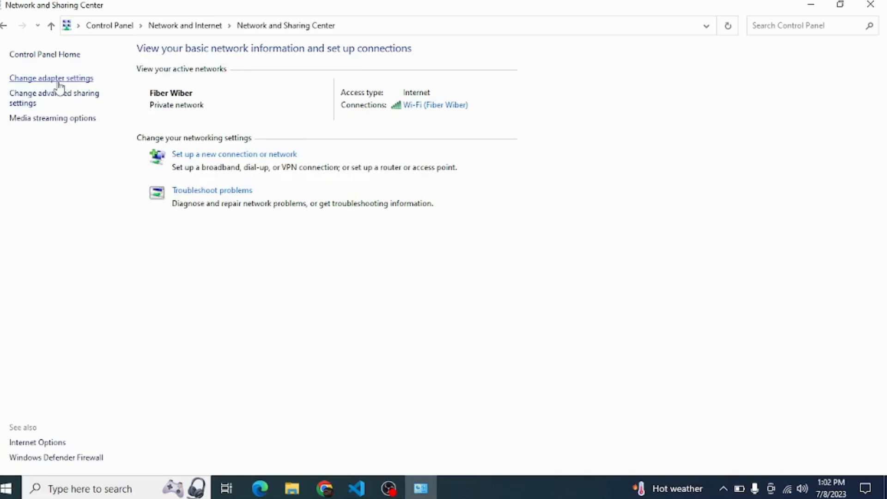
Open Wi-Fi status and Properties, then select and keep Internet Protocol Version 4 (TCP/IPv4) enabled.
left_click(51, 78)
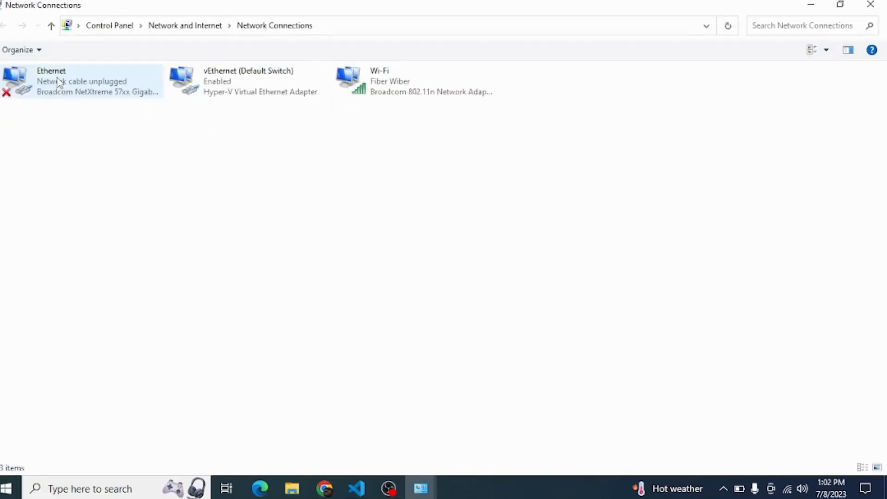
left_click(415, 81)
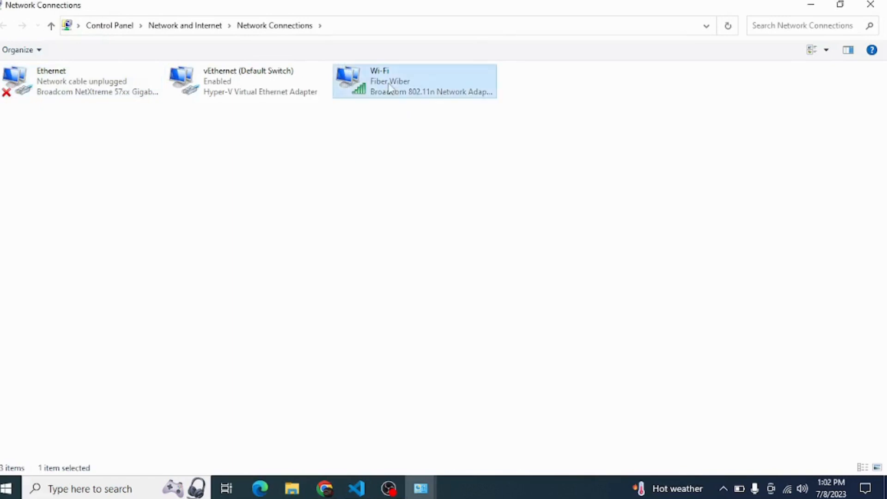
left_click(414, 81)
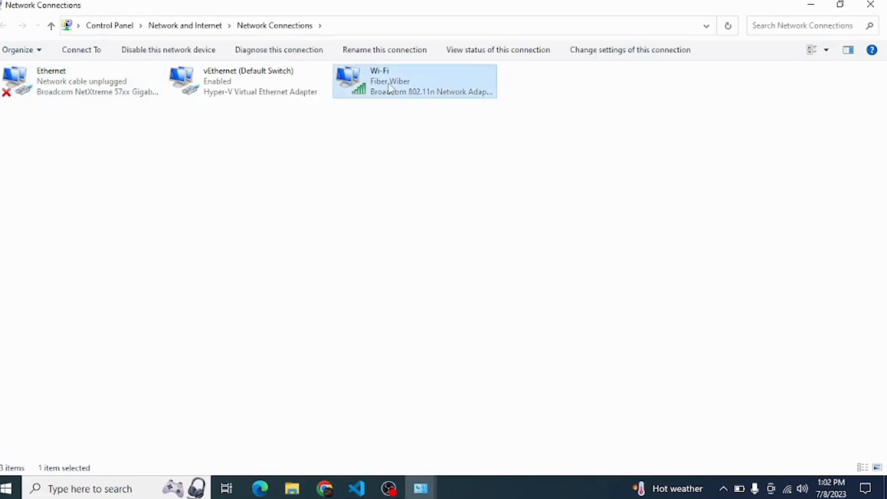
double_click(413, 81)
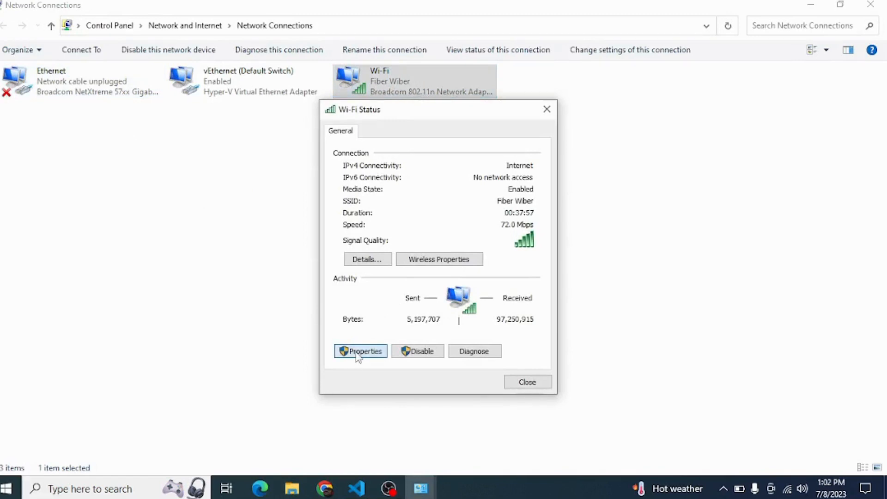
left_click(360, 350)
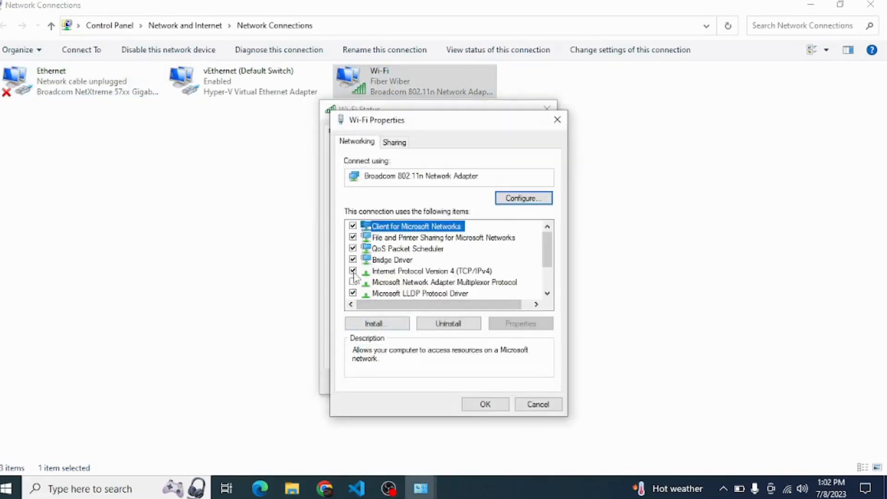
left_click(353, 282)
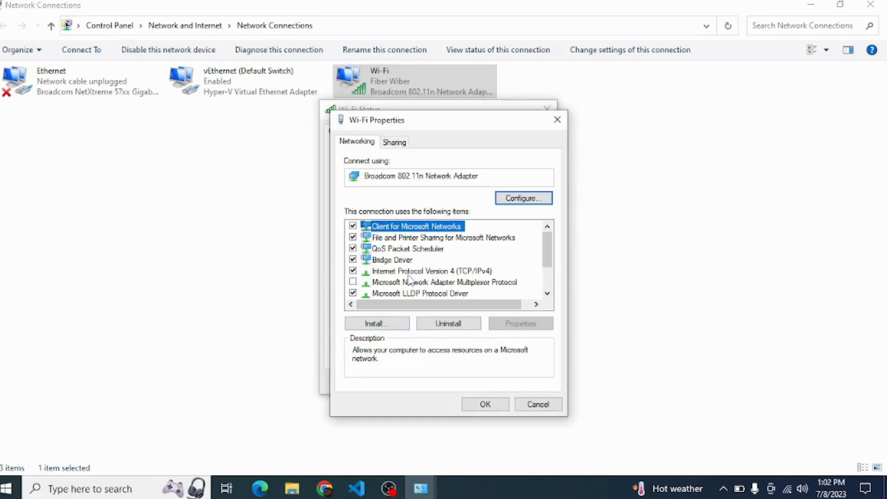
mouse_move(451, 278)
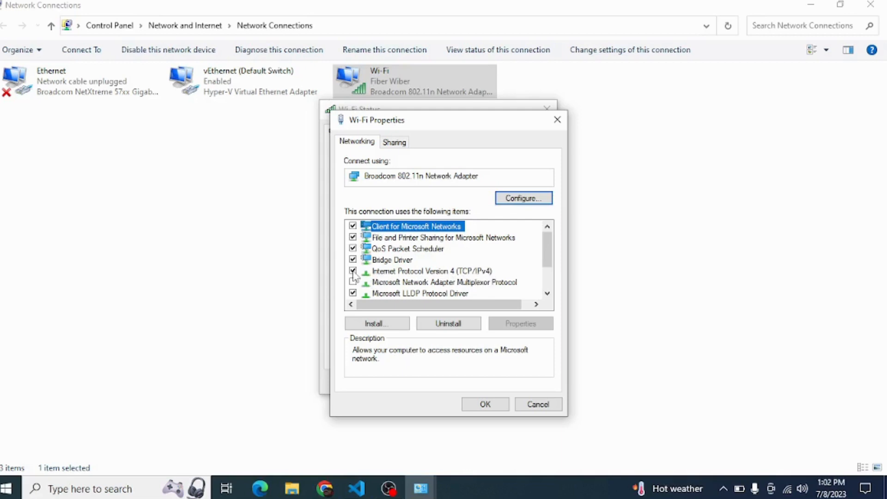
left_click(353, 282)
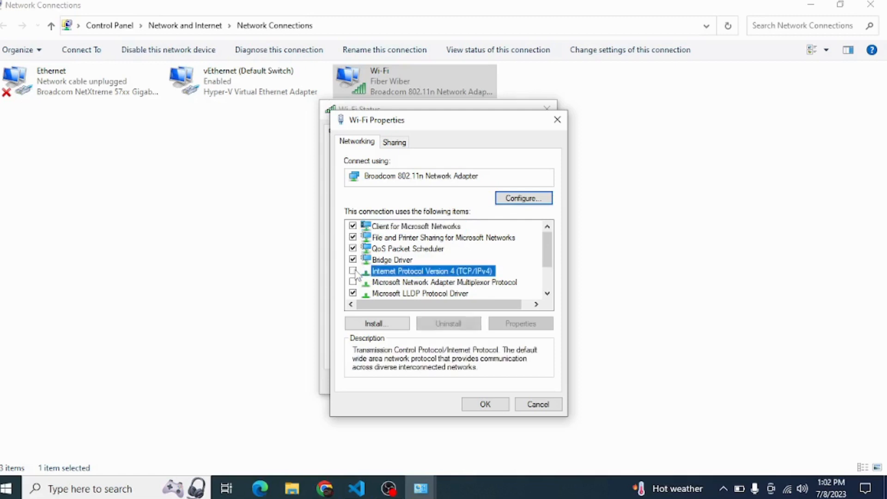
left_click(353, 271)
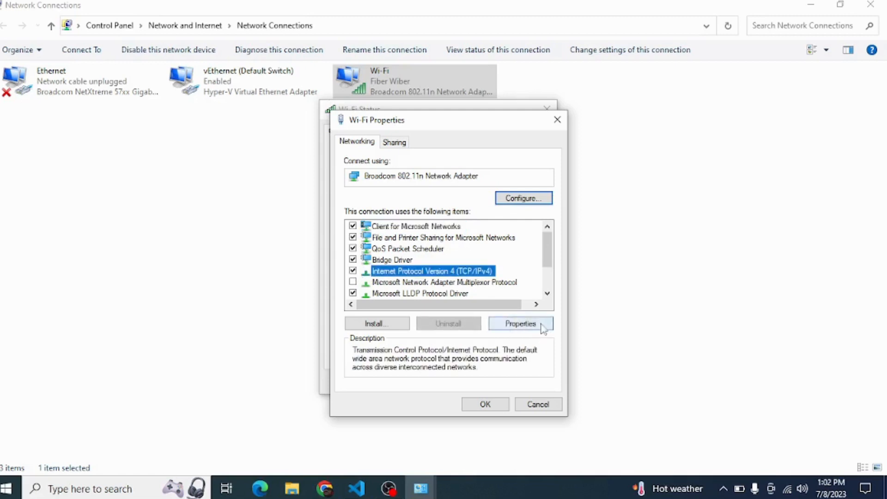
mouse_move(510, 333)
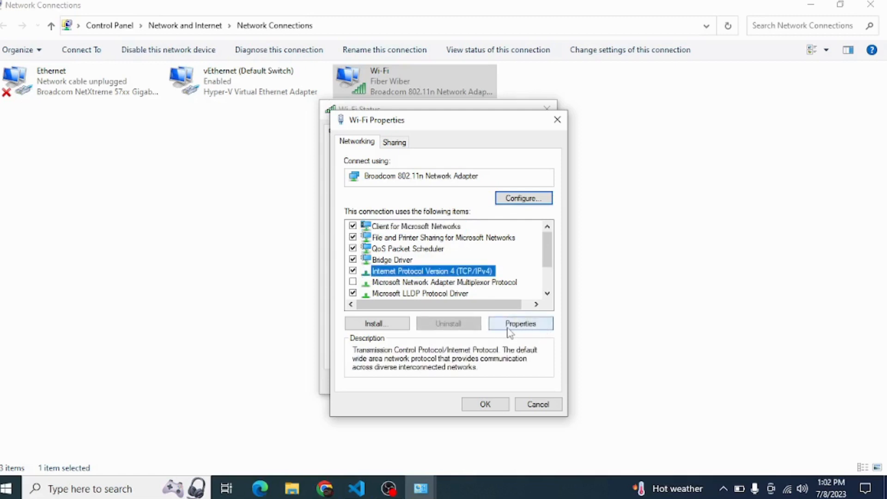
Set IPv4 DNS servers to 208.67.222.222 and 208.67.220.220, then close Wi-Fi Properties and Status.
left_click(519, 323)
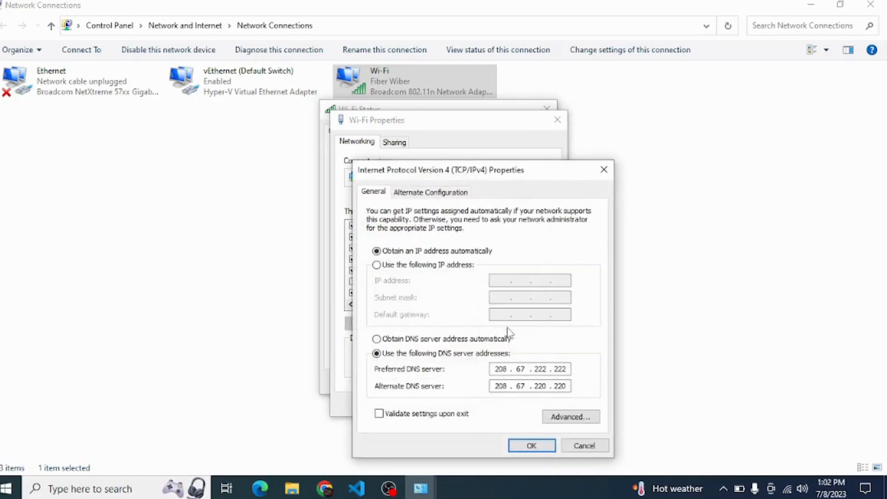
mouse_move(451, 375)
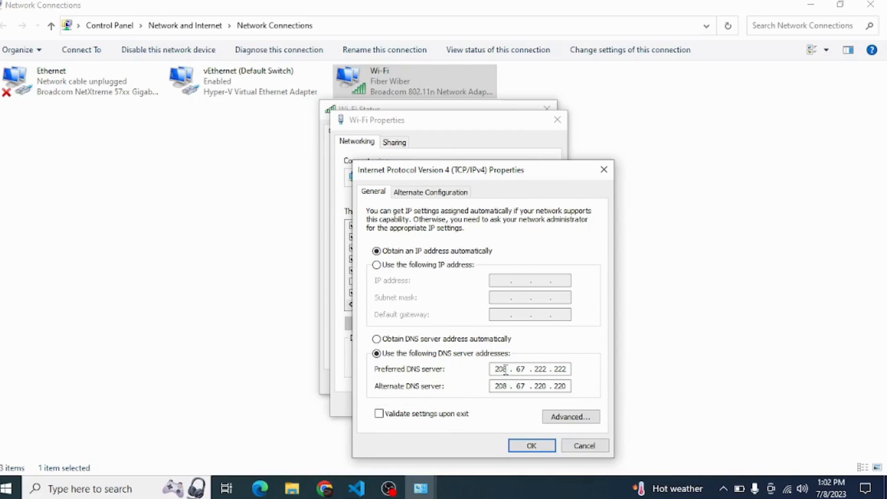
mouse_move(426, 378)
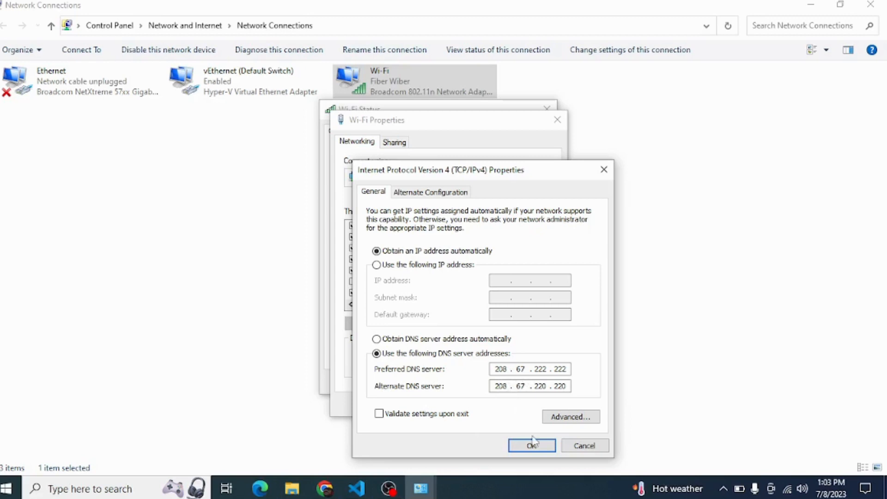
left_click(531, 445)
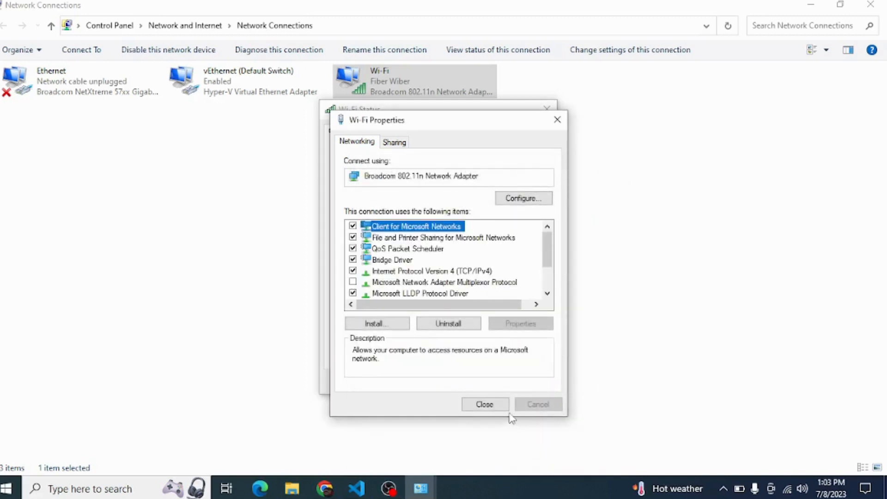
left_click(484, 404)
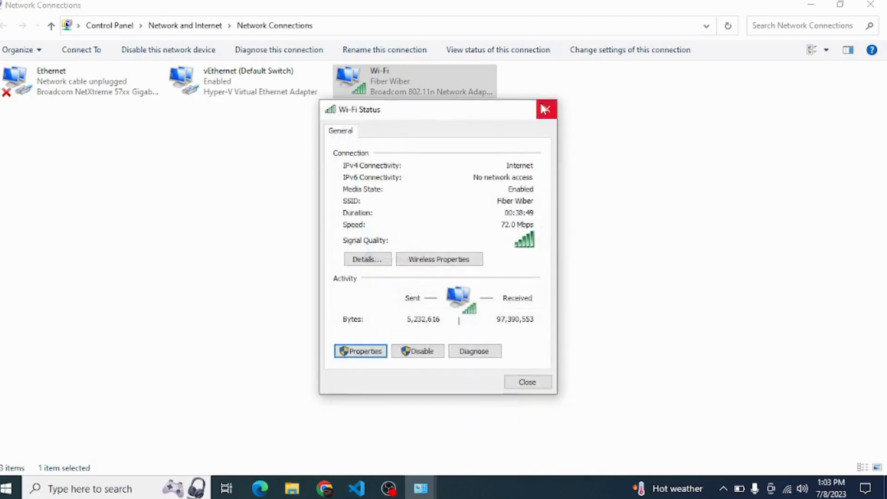
left_click(546, 109)
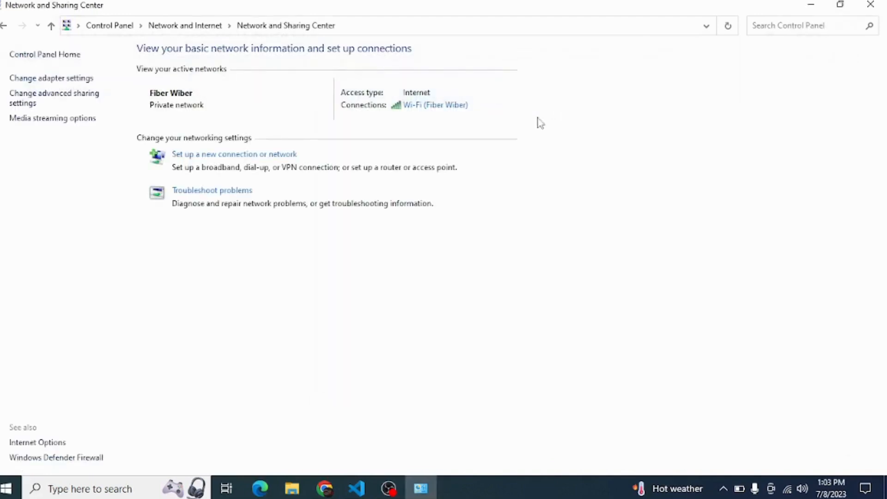
Switch back to Visual Studio Code to see the terminal's querySrv ECONNREFUSED errors.
left_click(356, 488)
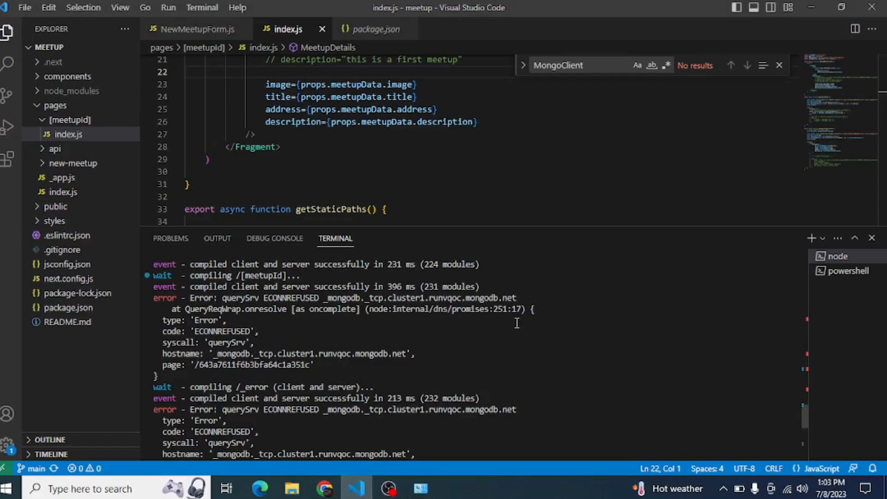
mouse_move(536, 356)
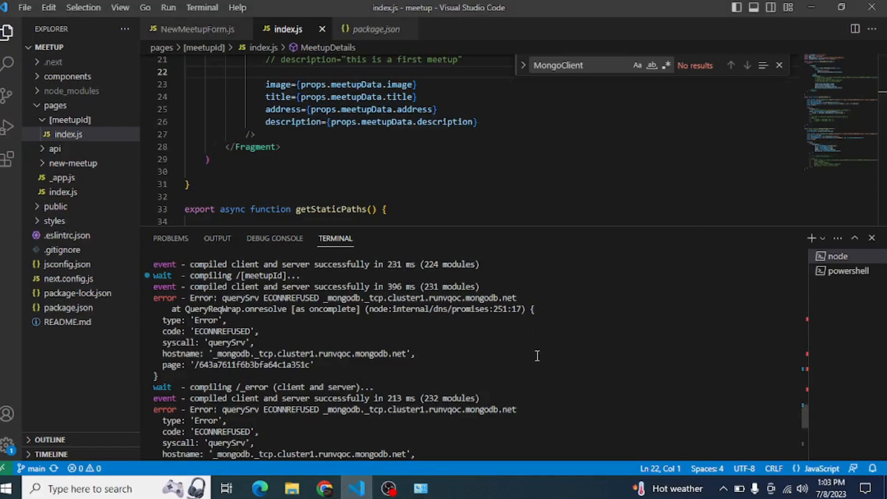